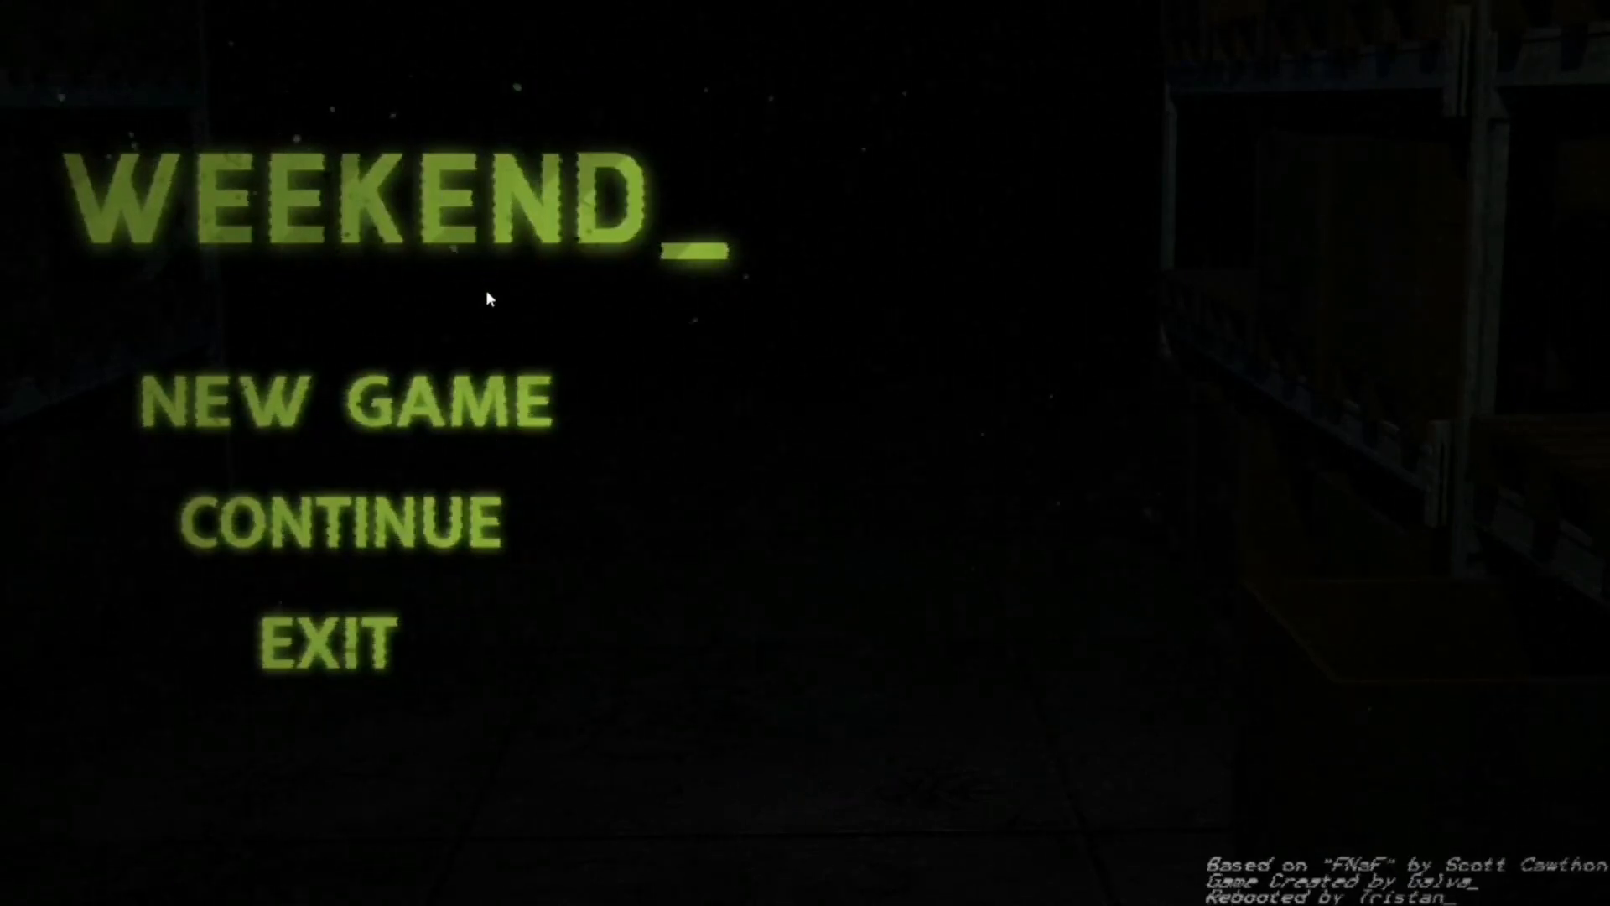
# Step: Start a new night from the title menu, bringing up the camera monitor at 12 AM Friday
pyautogui.click(344, 399)
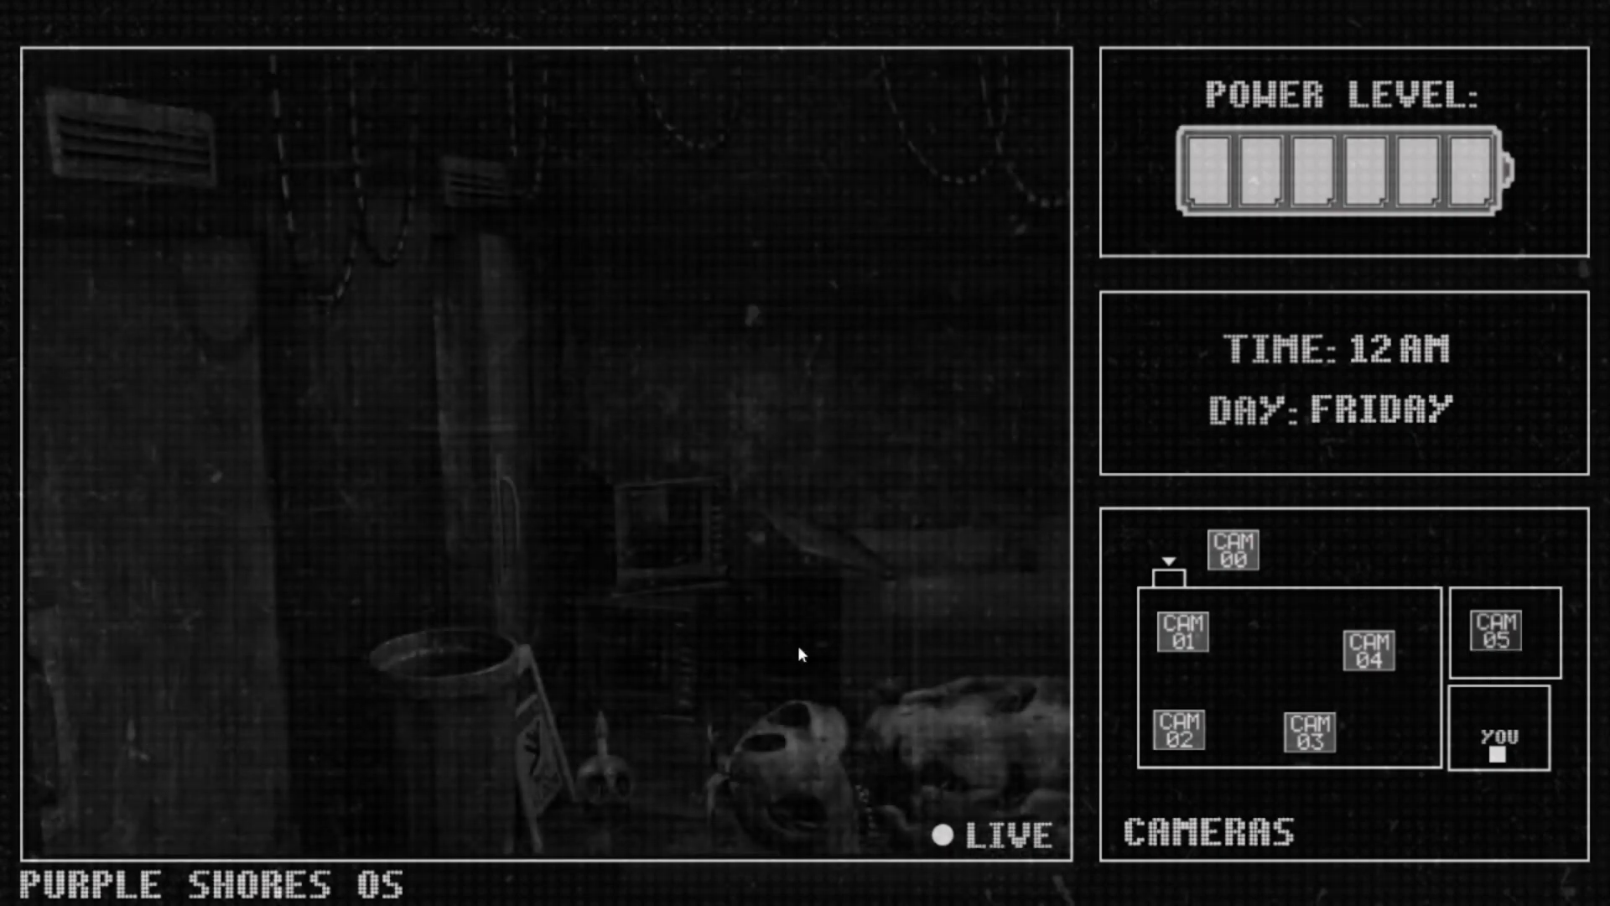
# Step: Switch between CAM buttons to land on the feed showing the skull-faced figure by the shelves
pyautogui.click(1180, 731)
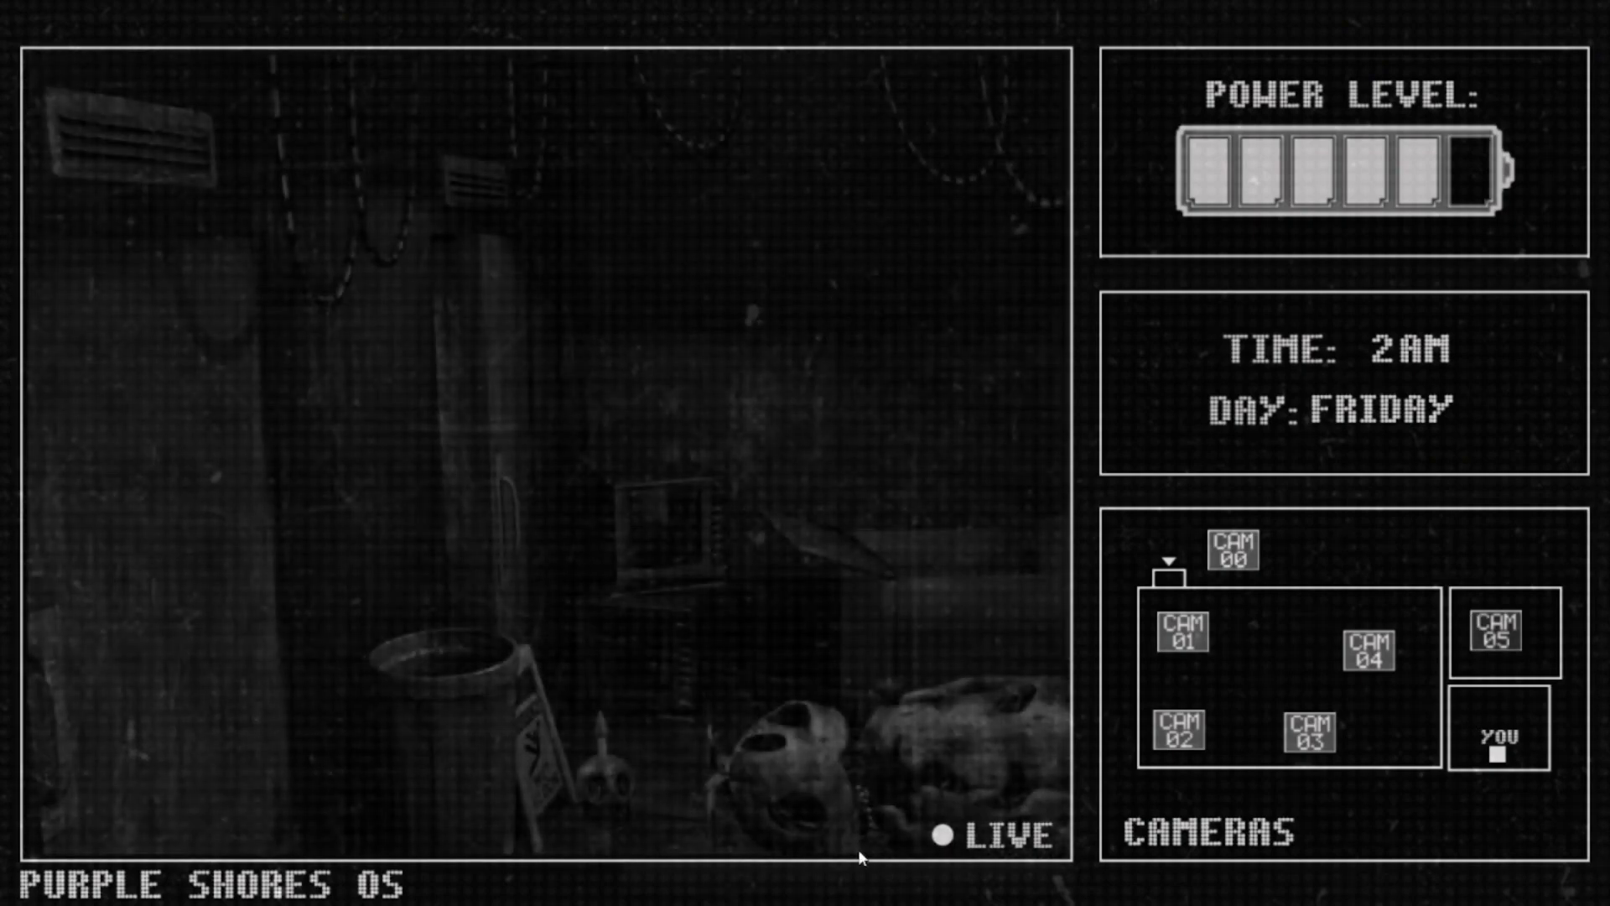
pyautogui.click(1181, 633)
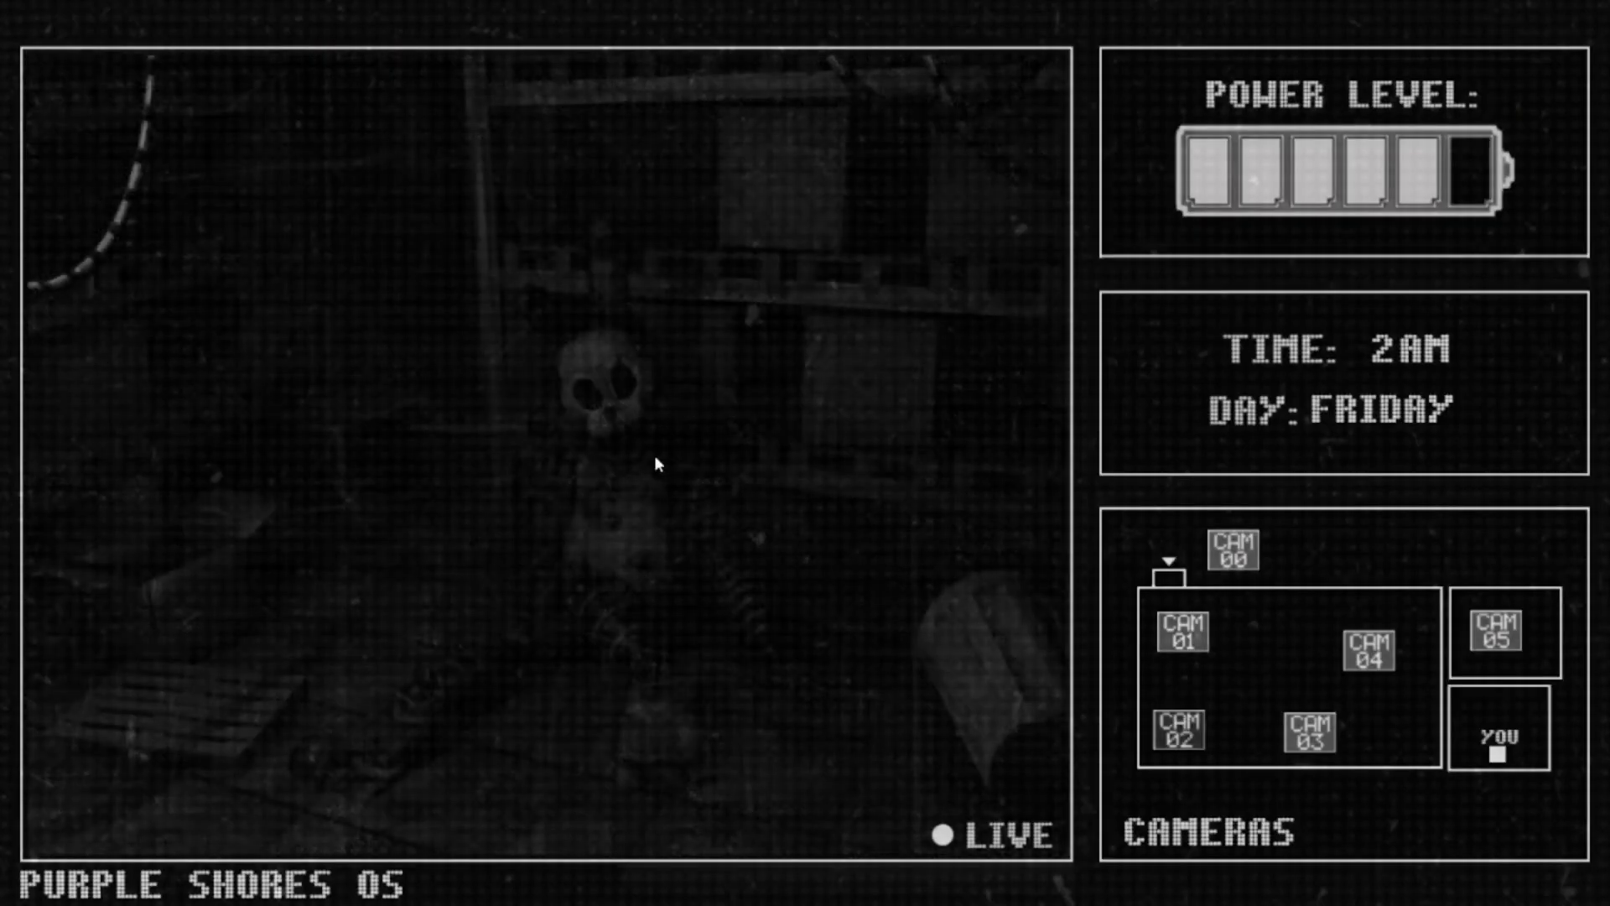
# Step: Select the camera feed showing the towering open-jawed animatronic among the shelving
pyautogui.click(1366, 647)
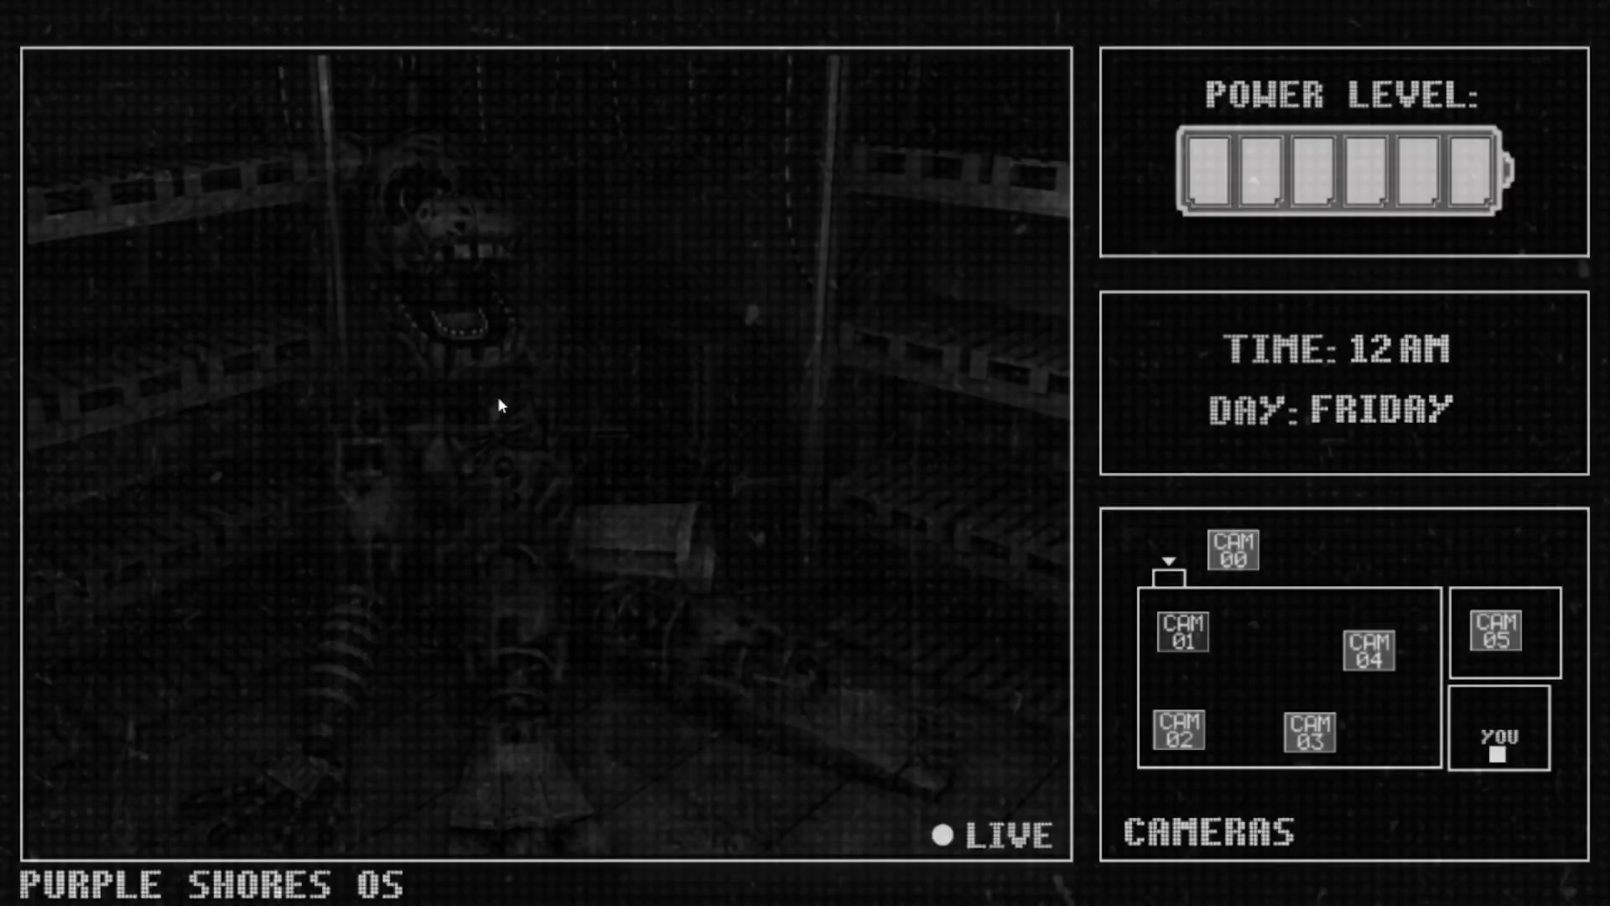
# Step: Cycle through CAM 02, the glowing-ring-eyes feed, and CAM 05, ending on static
pyautogui.click(1172, 730)
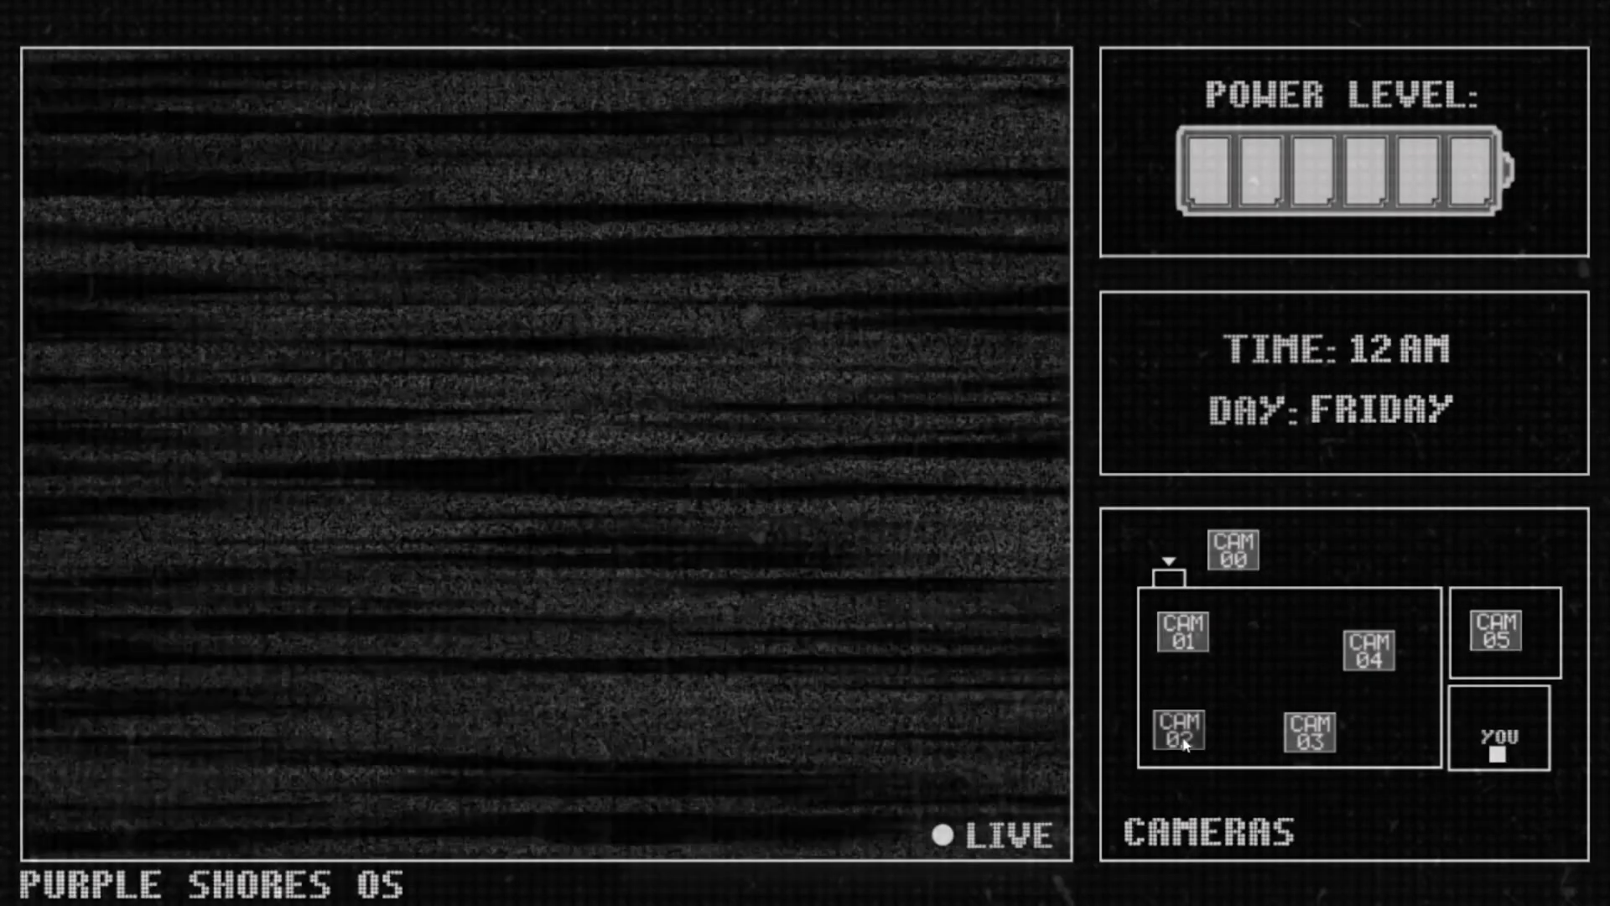
pyautogui.click(1184, 735)
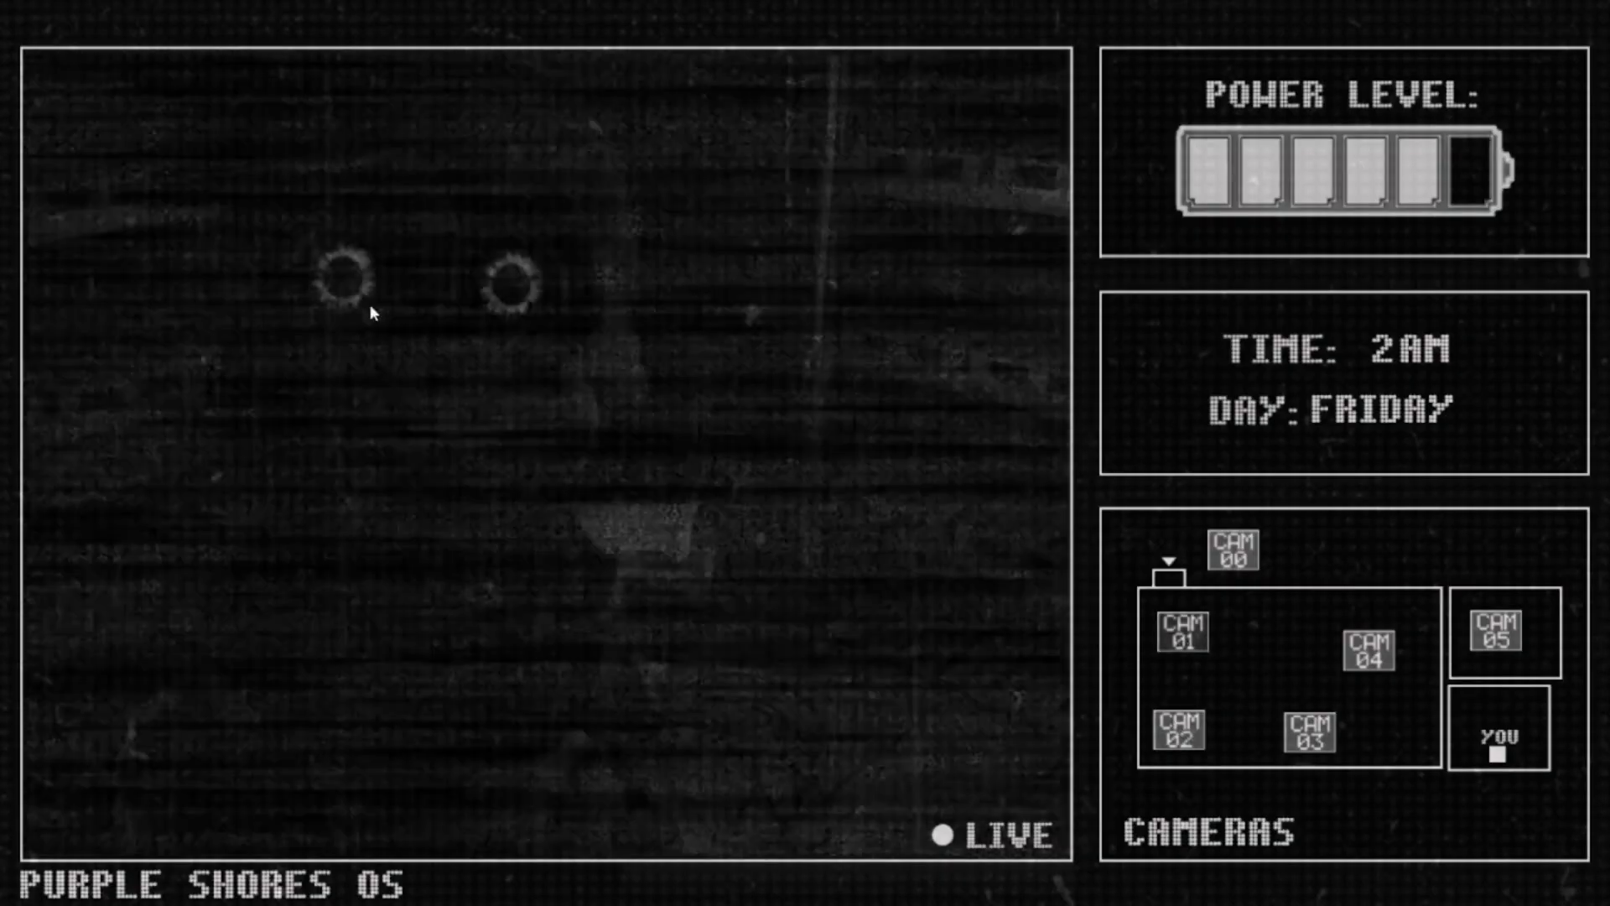
pyautogui.click(1500, 634)
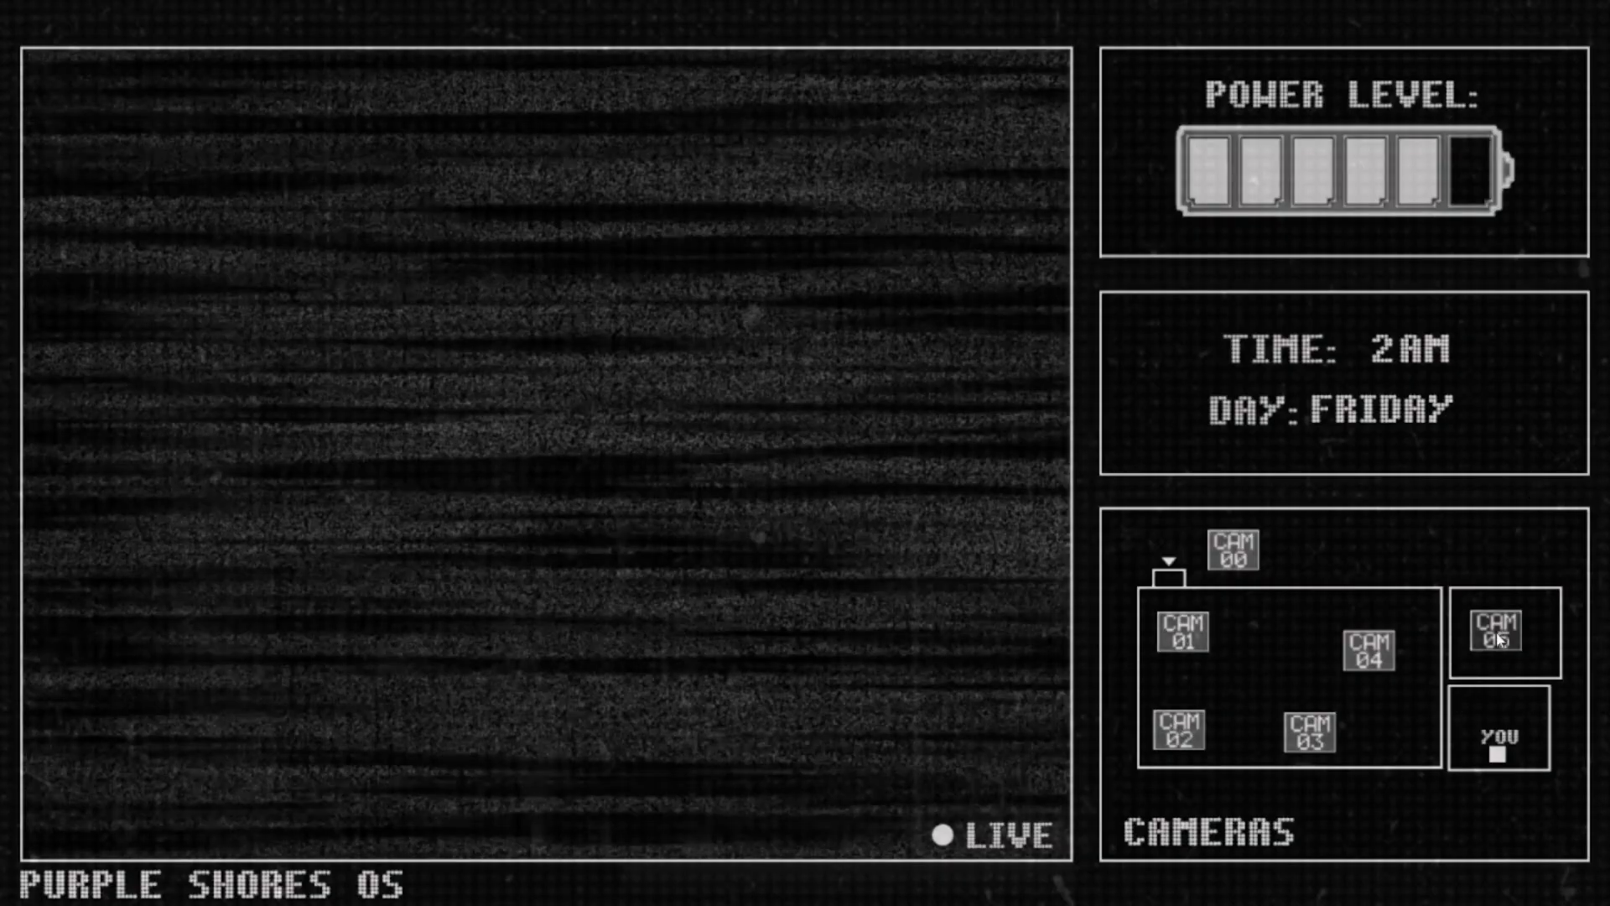